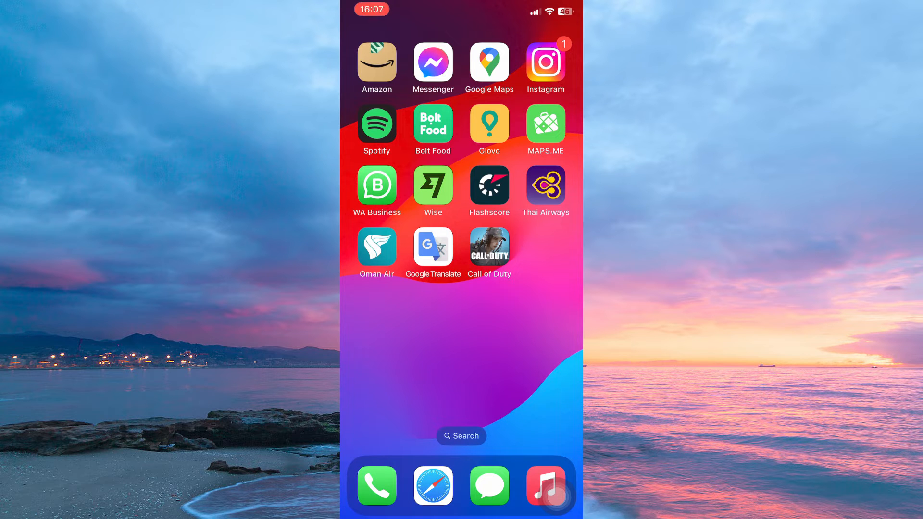
- Launch Flashscore from the home screen, landing on today's football games
left_click(488, 184)
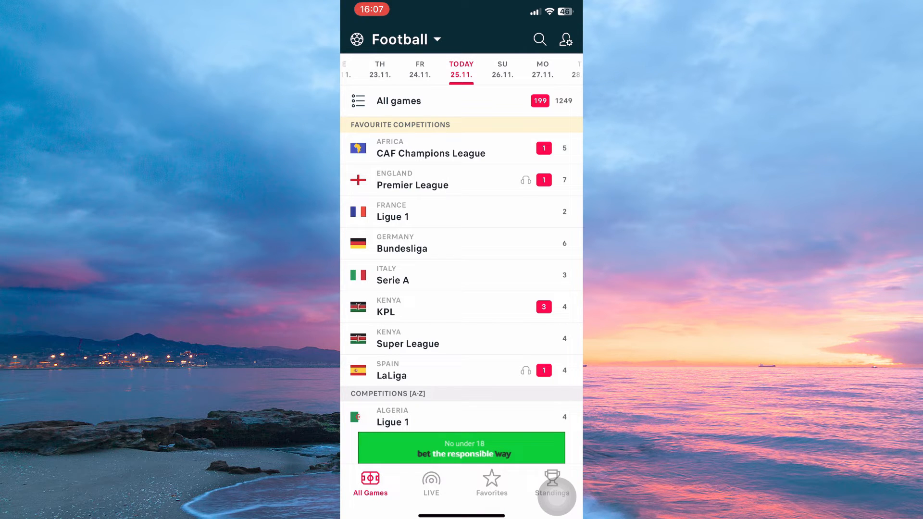
- Open Flashscore's Settings page via the gear icon on the Football screen
left_click(565, 38)
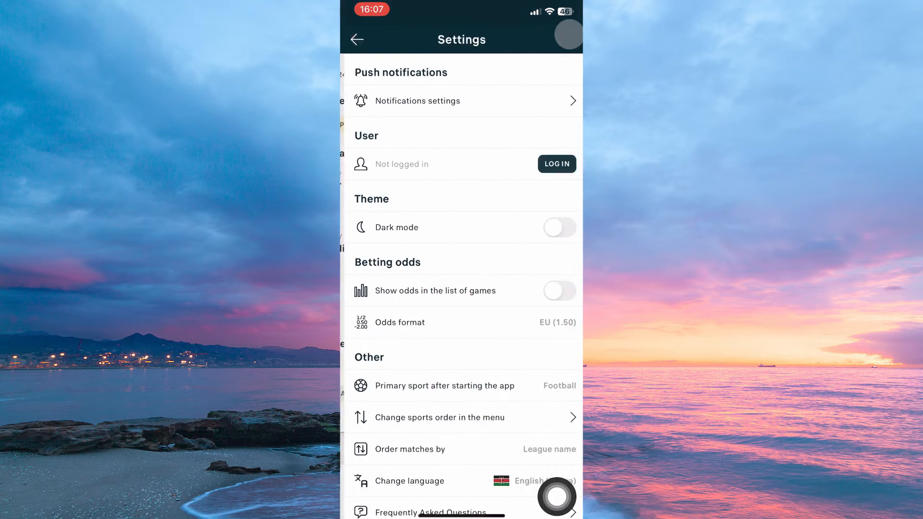